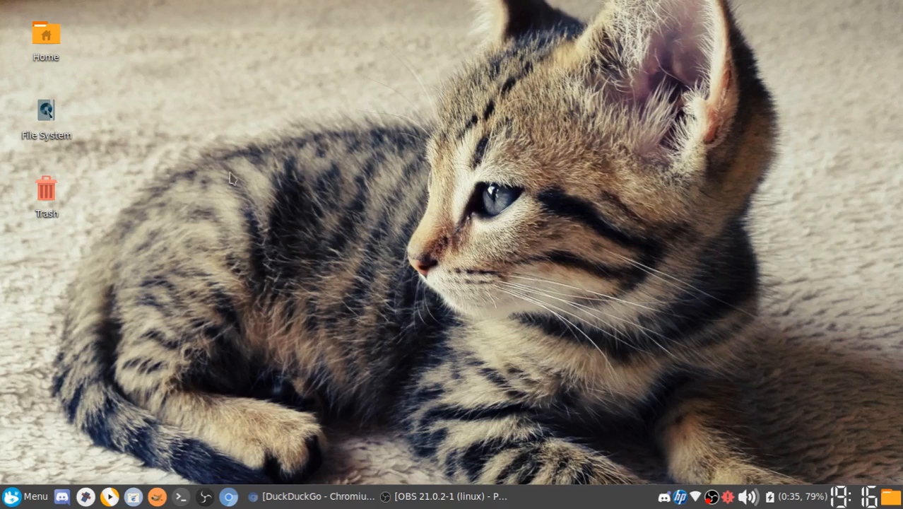
mouse_move(359, 380)
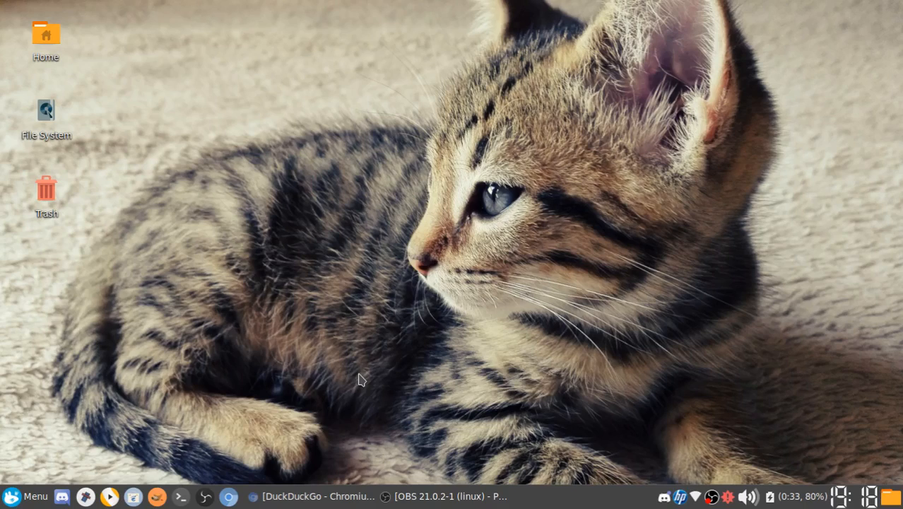